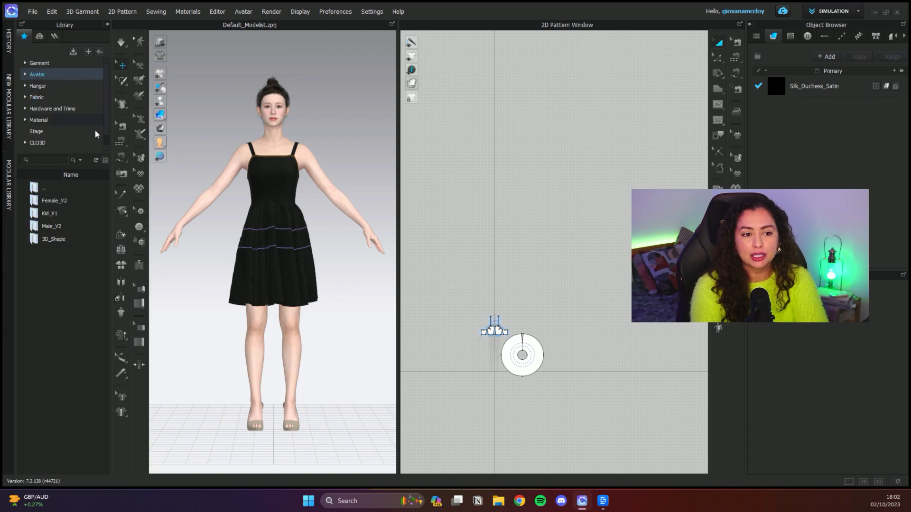
Switch to ANIMATION mode and accept Animation (Stable) simulation quality
click(833, 11)
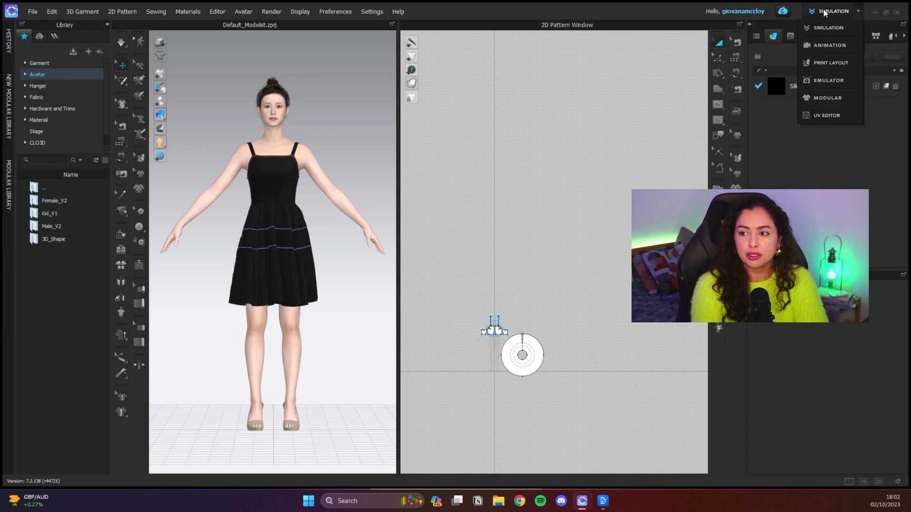
click(830, 46)
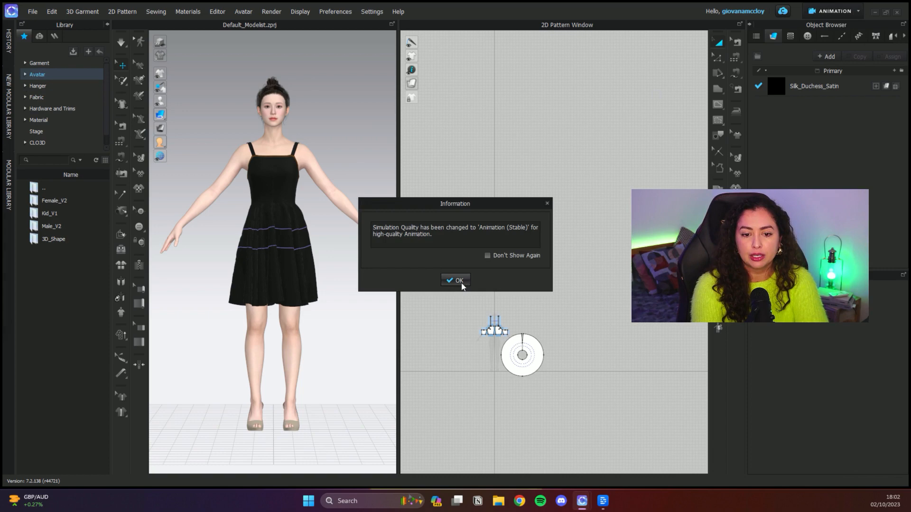
click(455, 280)
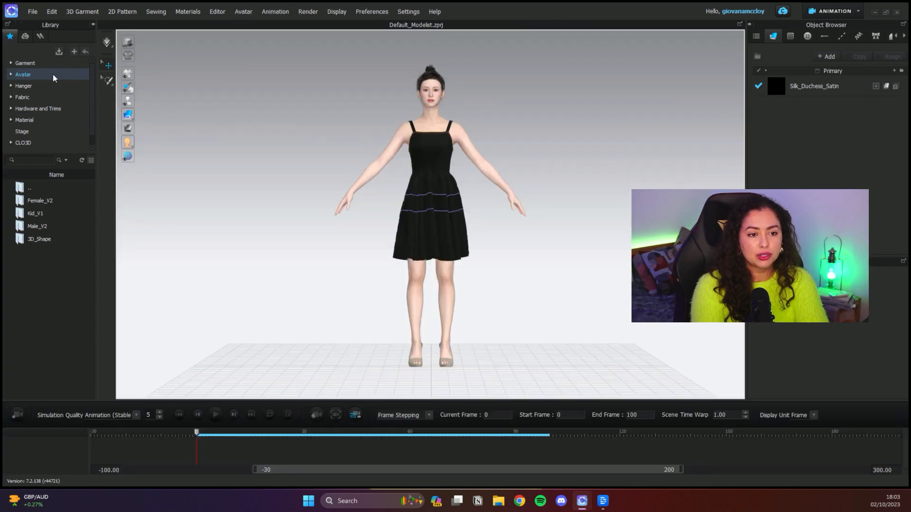
mouse_move(37, 78)
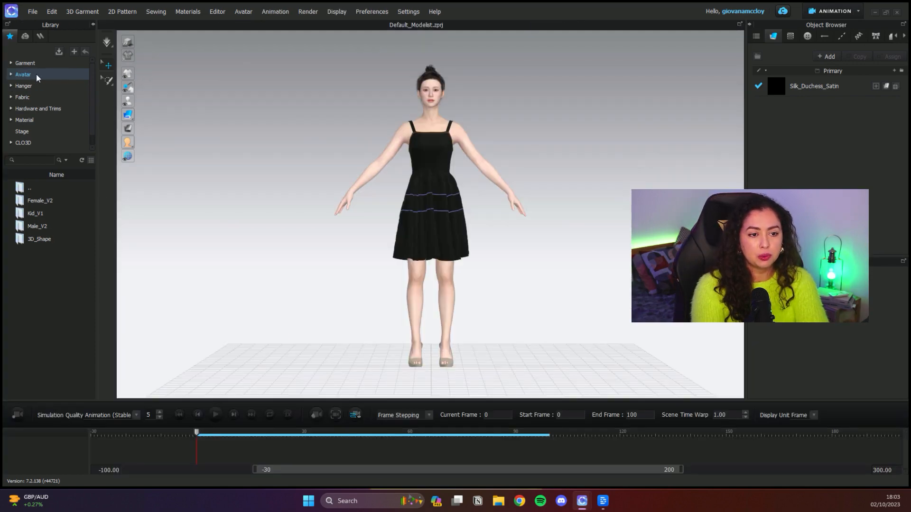
Apply the FV2_06_Walking_in_place.mtn motion from the avatar motion library folder
click(22, 74)
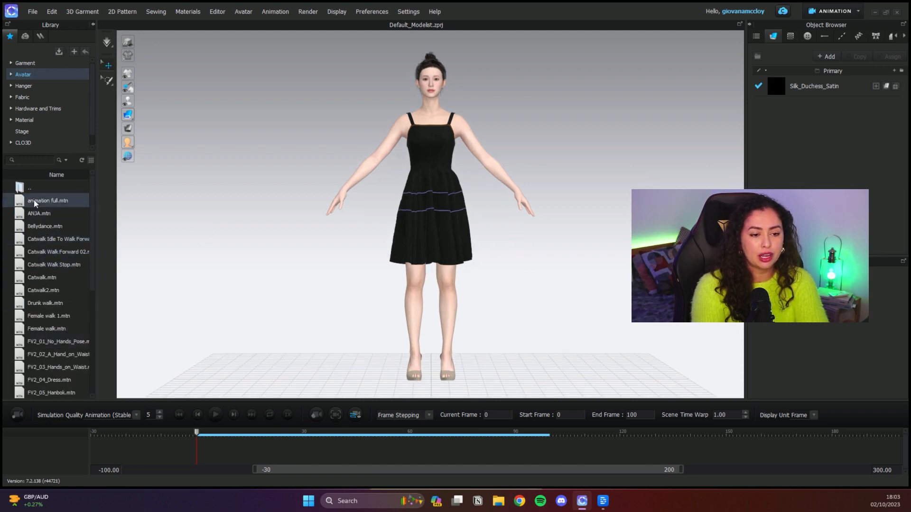
scroll(down, 3)
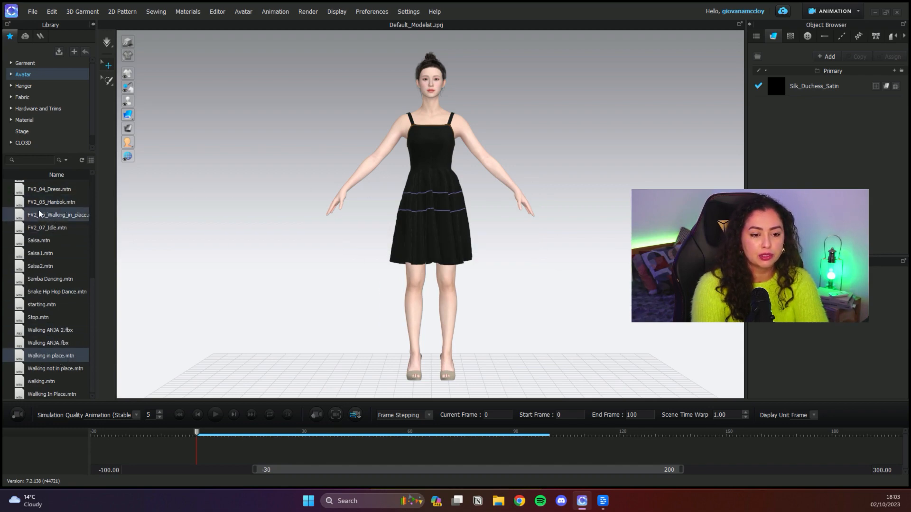
double_click(57, 215)
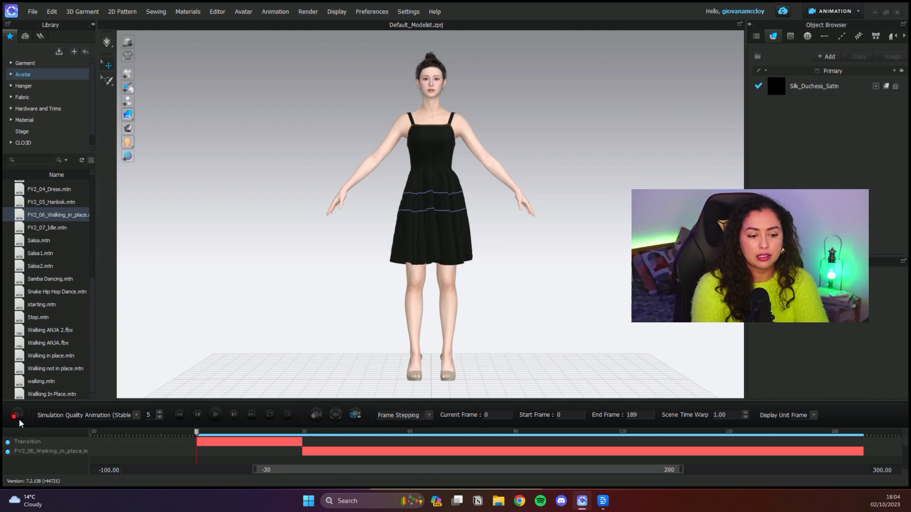
Record the garment simulation through frame 189, then rewind to the first frame
click(214, 414)
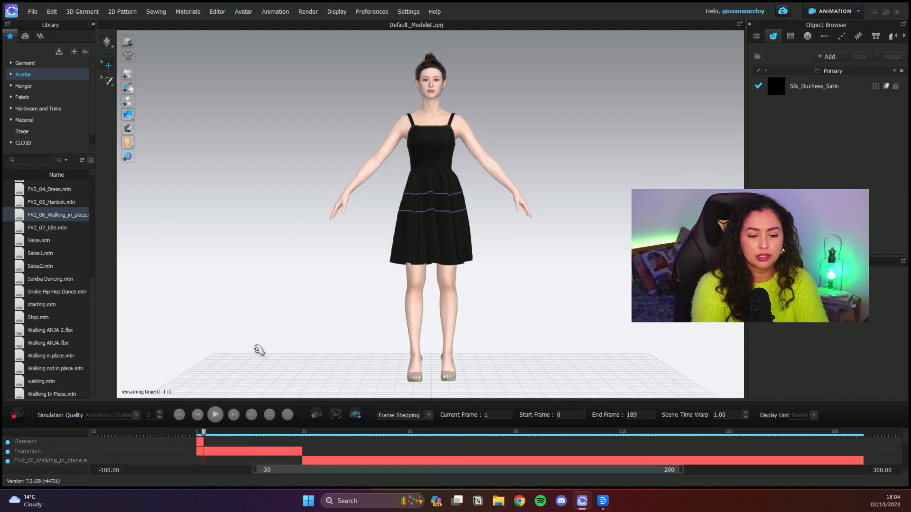
click(215, 415)
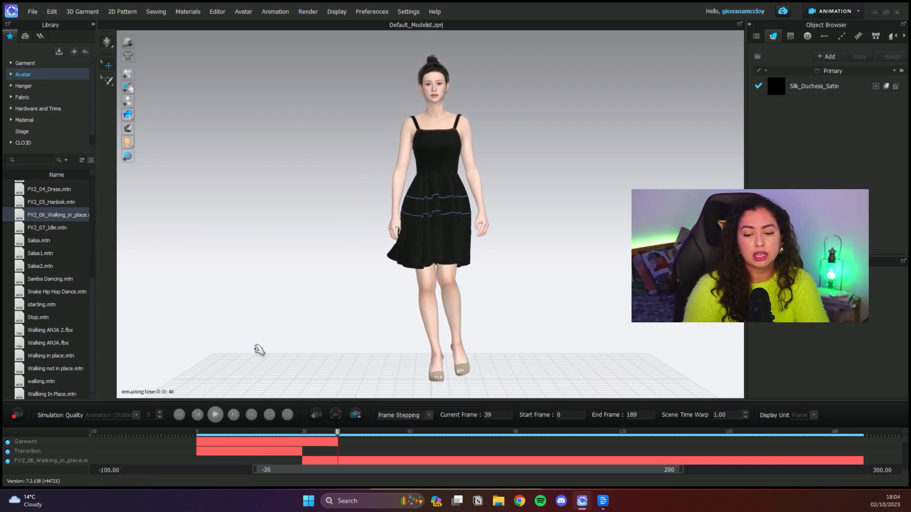
click(215, 414)
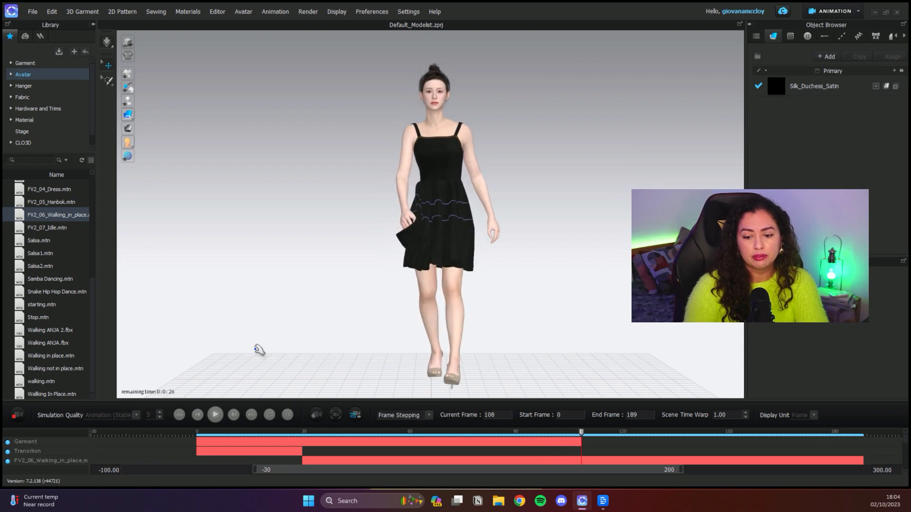
click(215, 415)
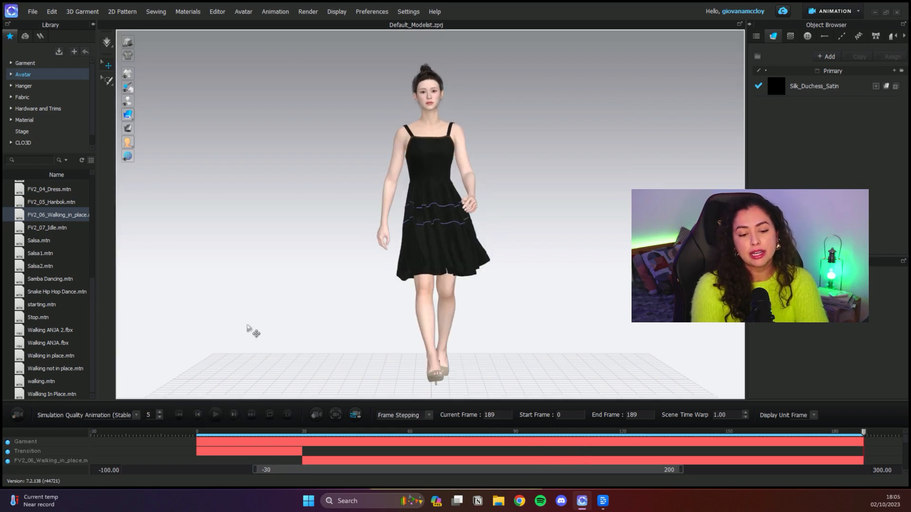
click(196, 415)
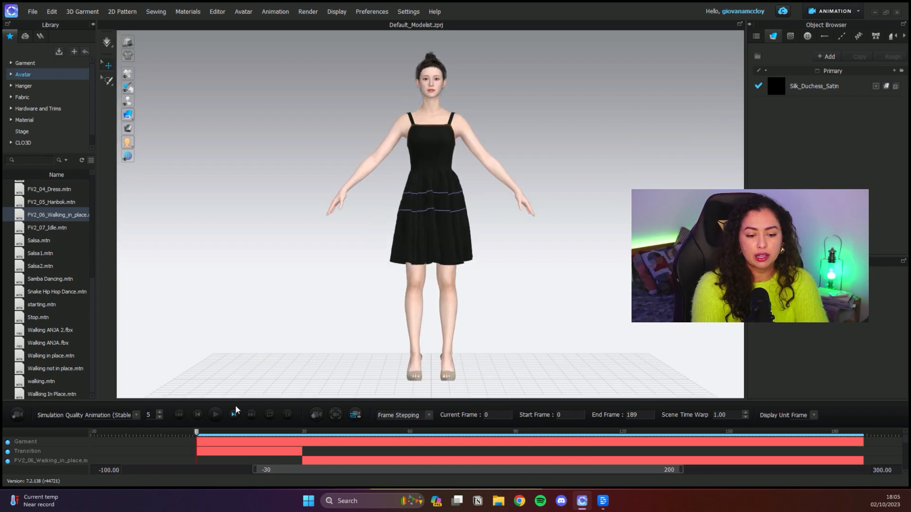
Set Frame Stepping to Real Time, play the animation, then stop and rewind
click(398, 415)
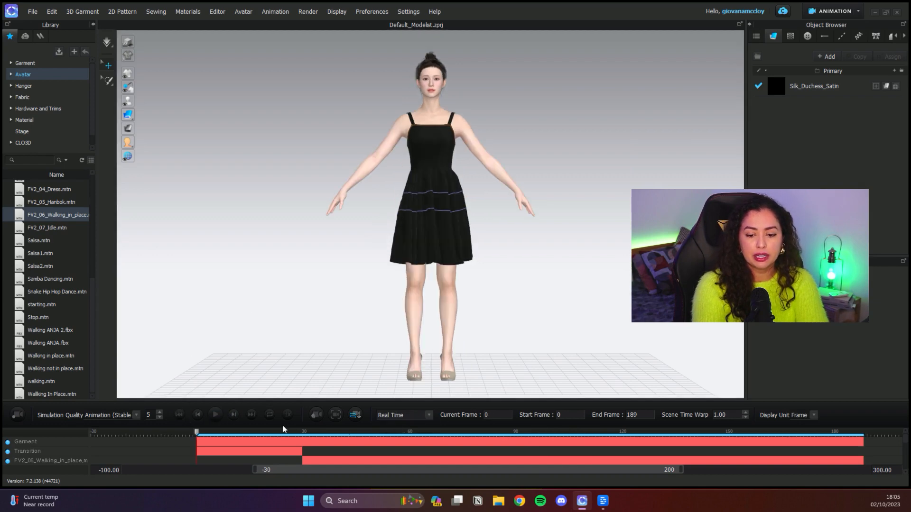
click(215, 415)
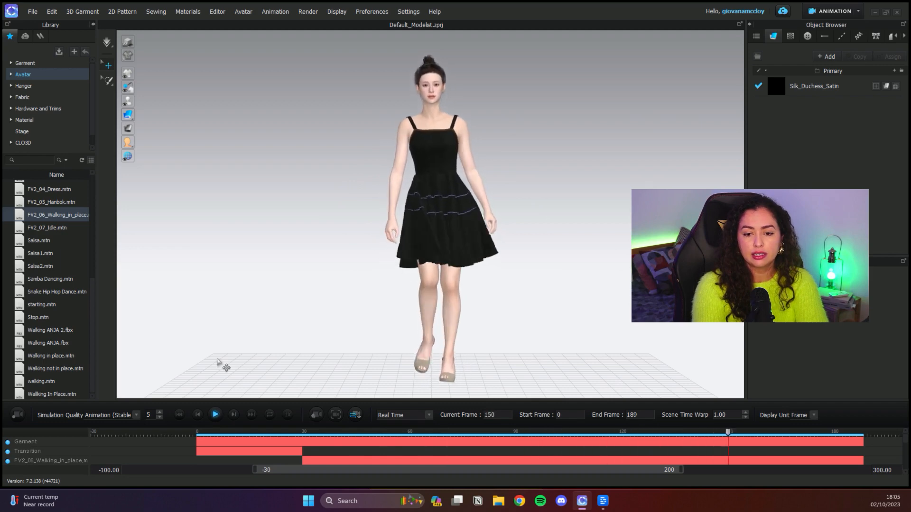
click(215, 414)
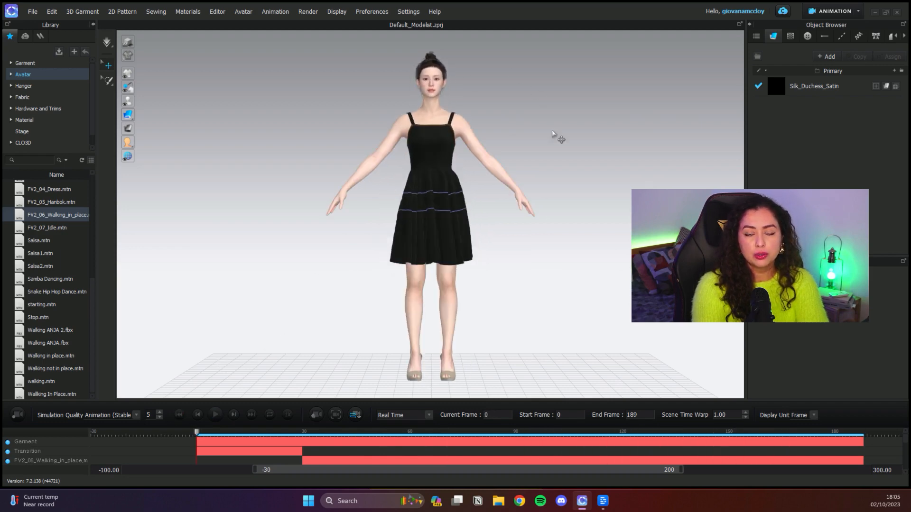
mouse_move(261, 228)
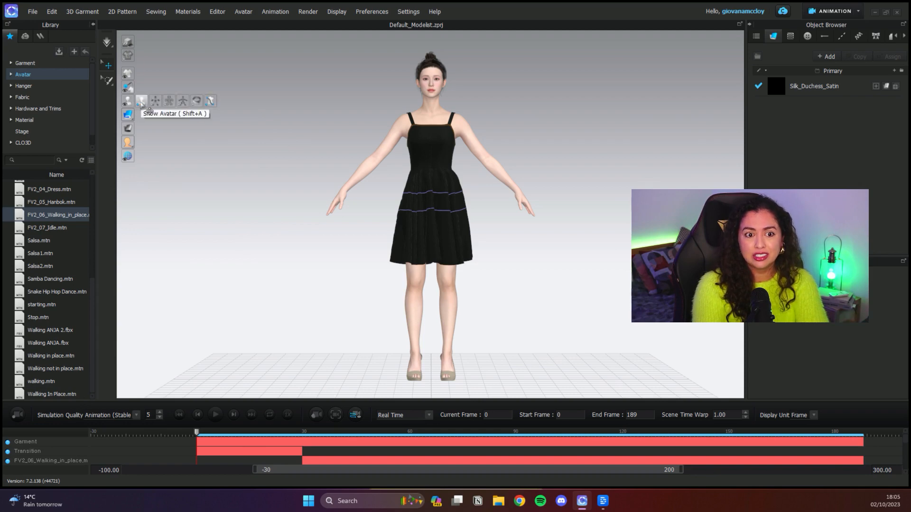
Hide the avatar and play the dress animation, then rewind to frame 0
click(141, 101)
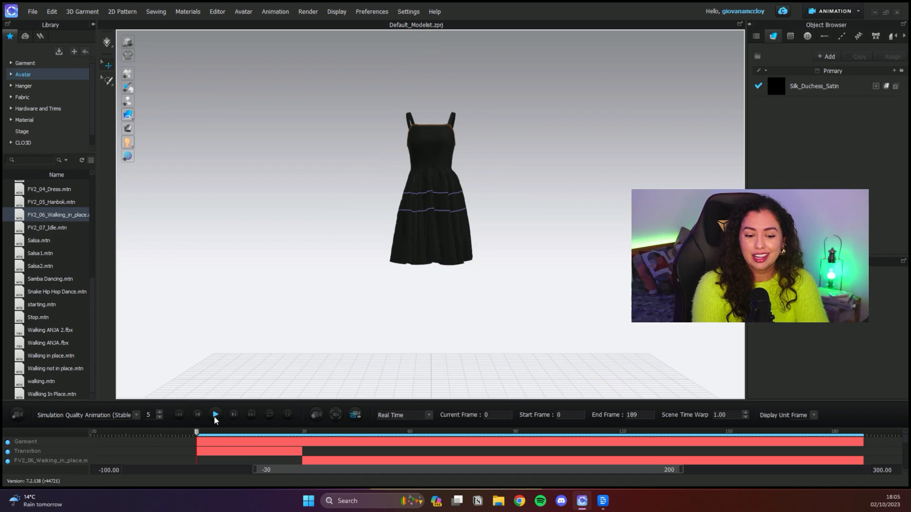
click(215, 414)
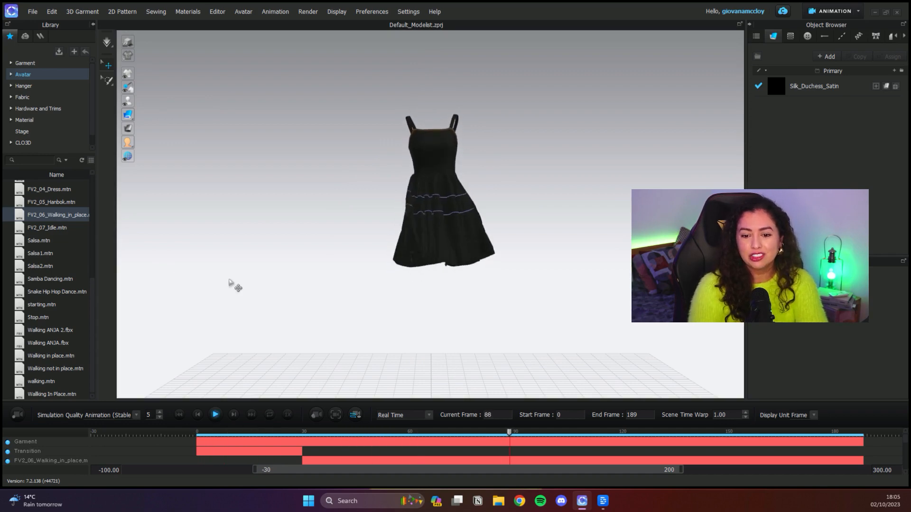
click(215, 414)
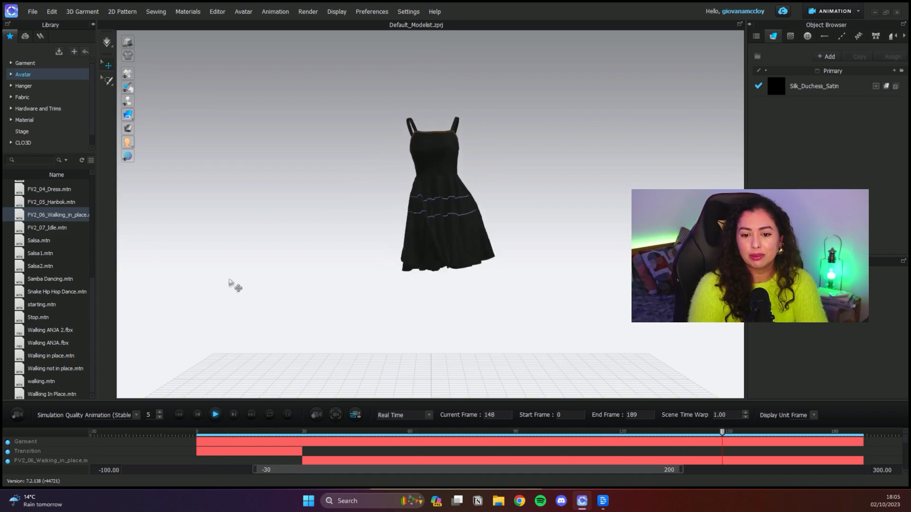
click(197, 415)
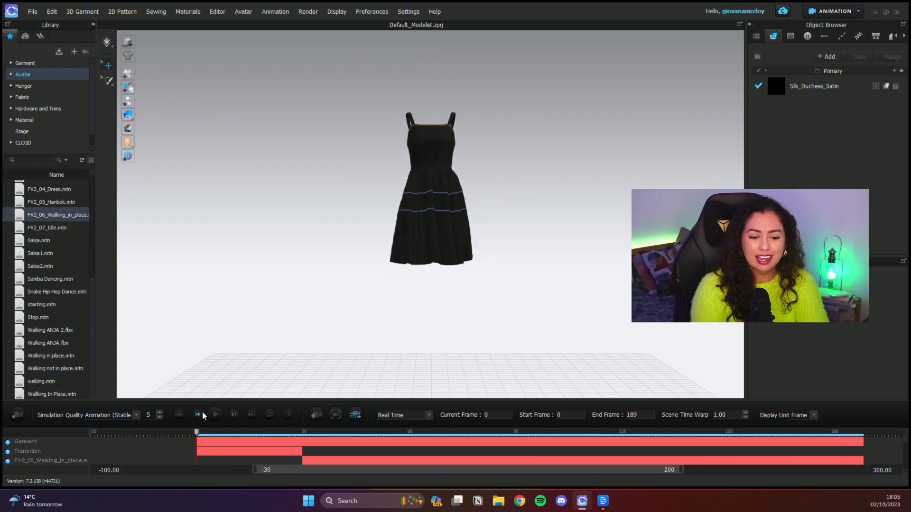
Replay the avatar-free dress animation again and return to frame 0
click(215, 415)
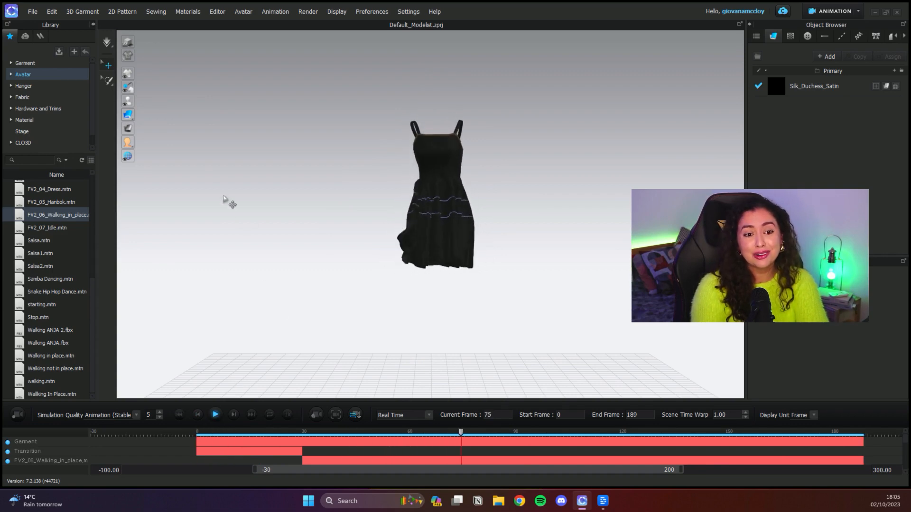
click(215, 414)
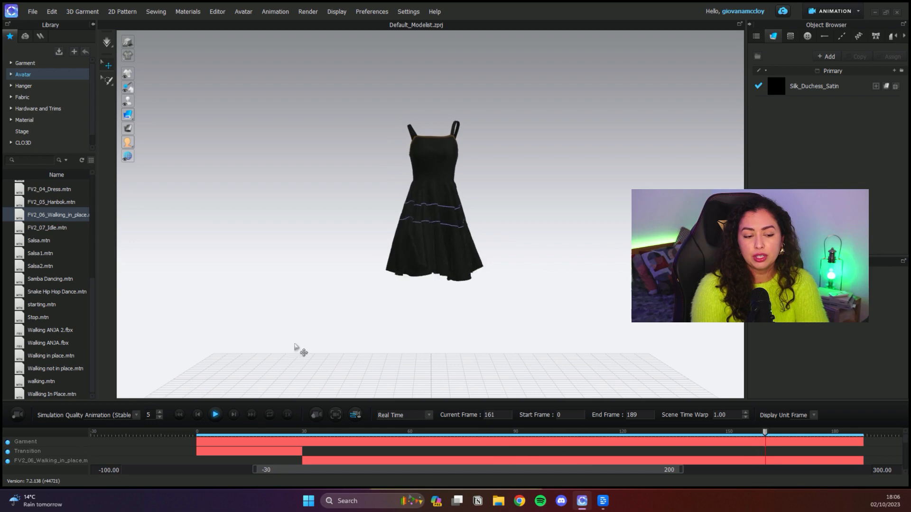
click(178, 414)
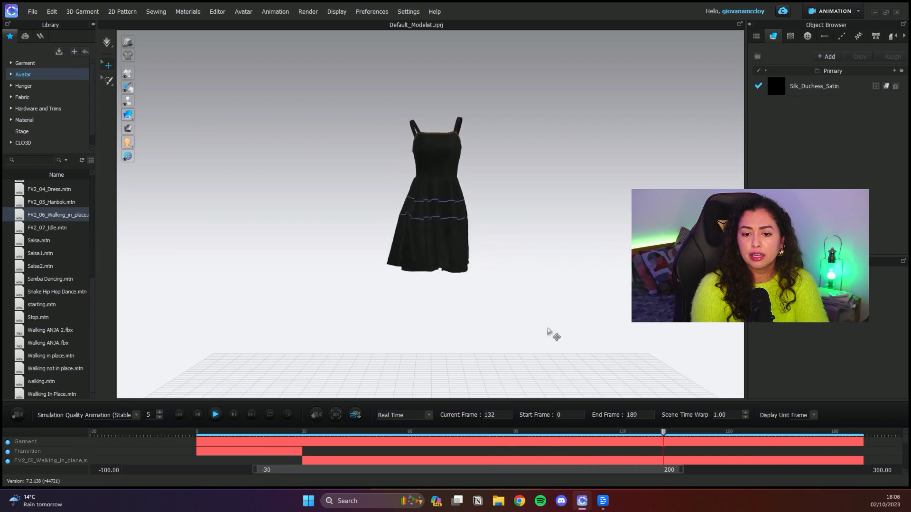
click(197, 414)
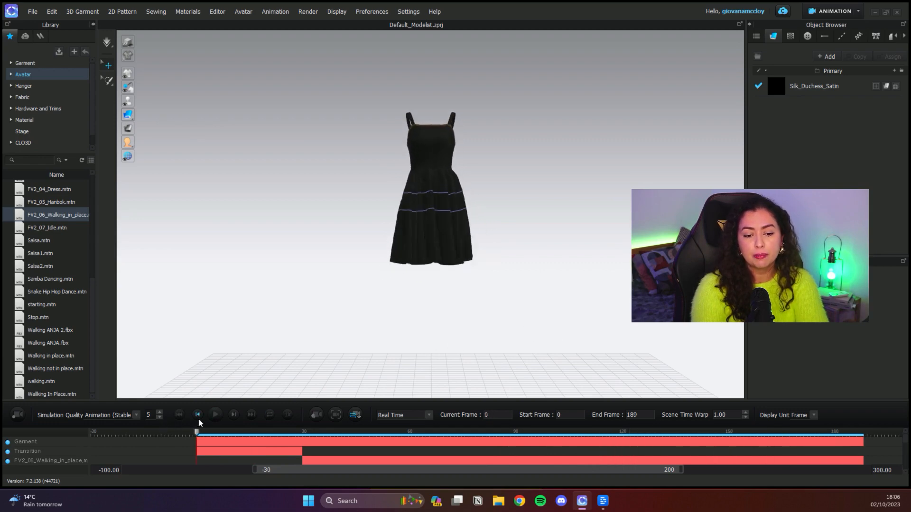
click(215, 415)
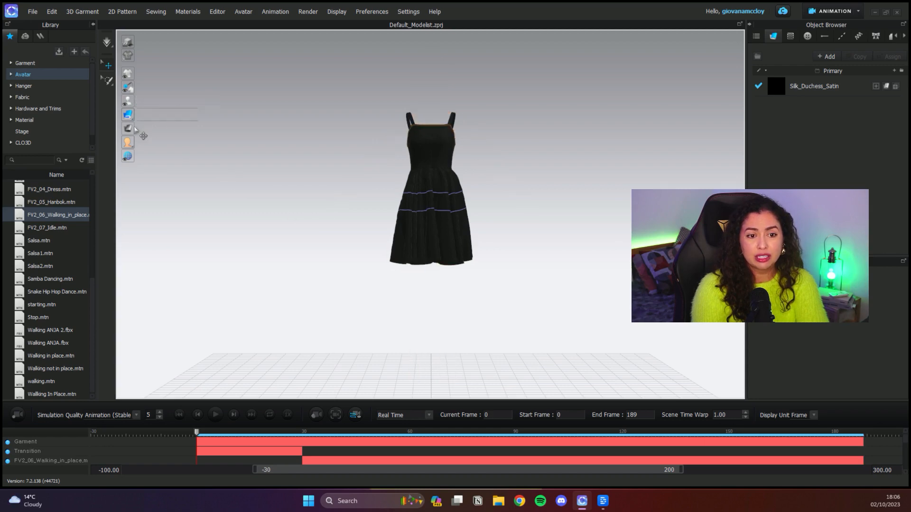
click(215, 415)
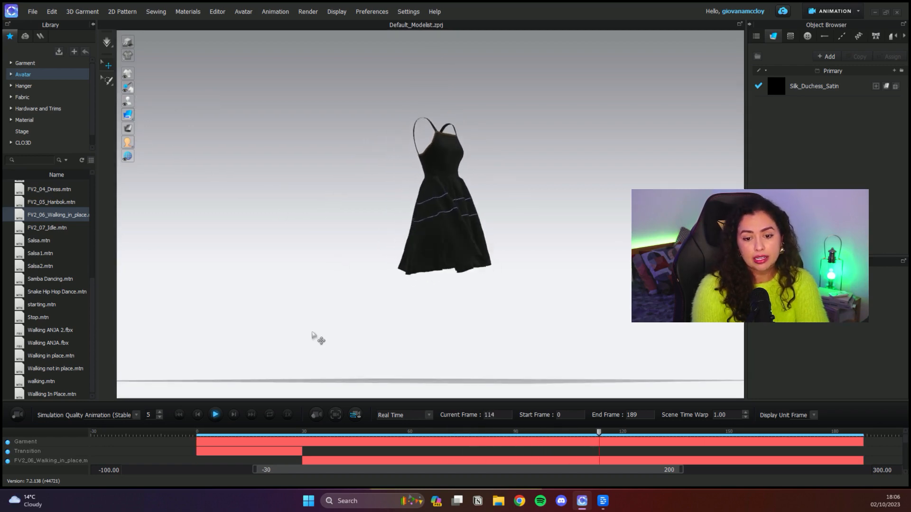
click(215, 415)
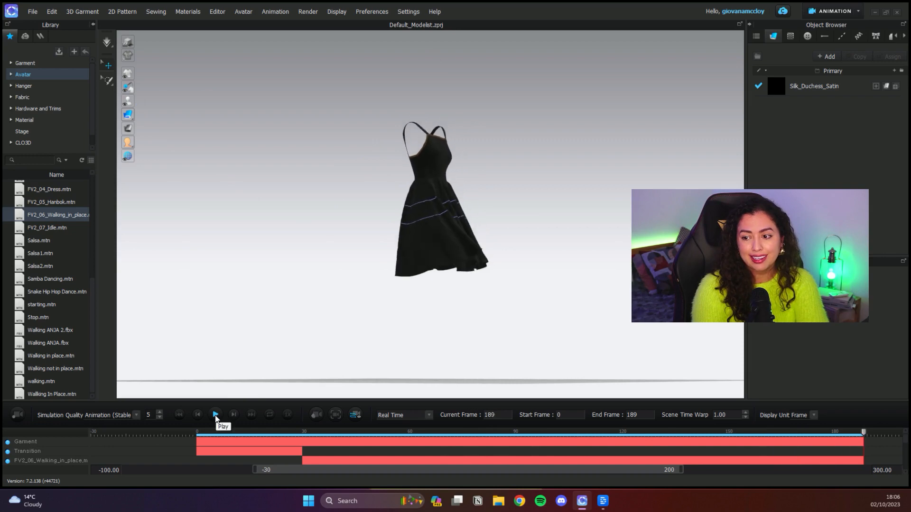